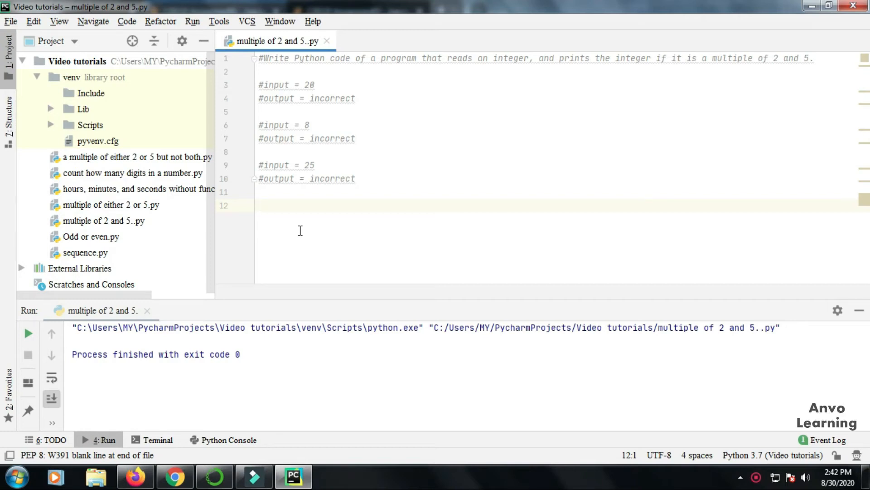
Step: Change the expected output for input 20 to 'correct' and adjust the input-8 example comment
left_click(259, 205)
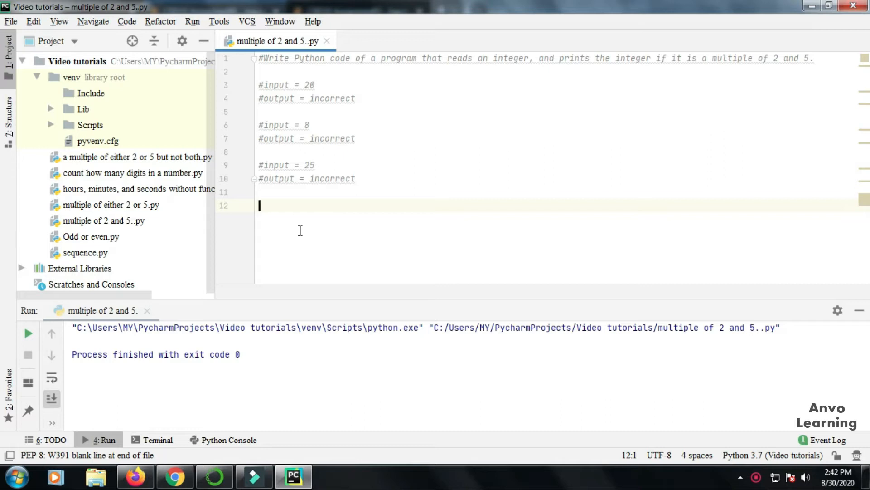
type("correct")
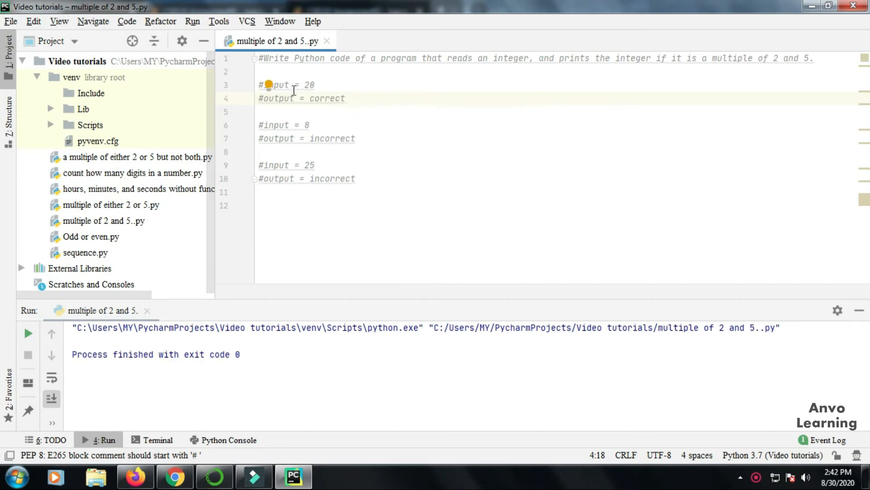
left_click(346, 98)
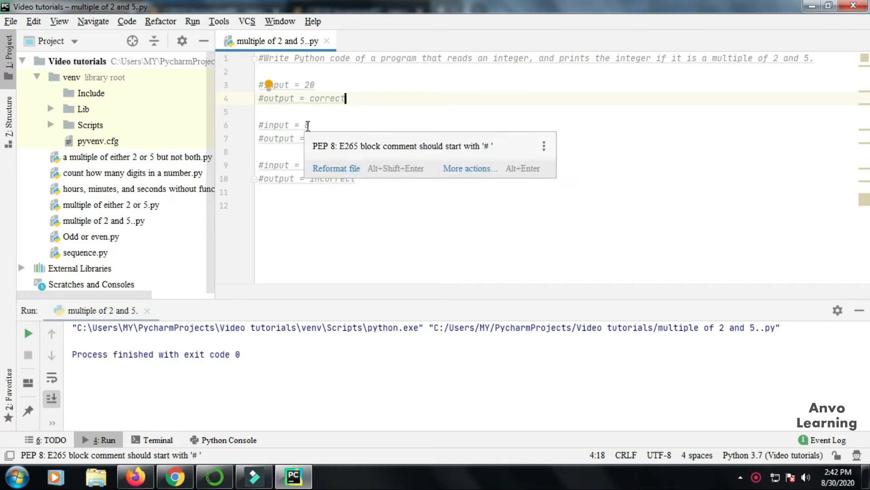
type("8")
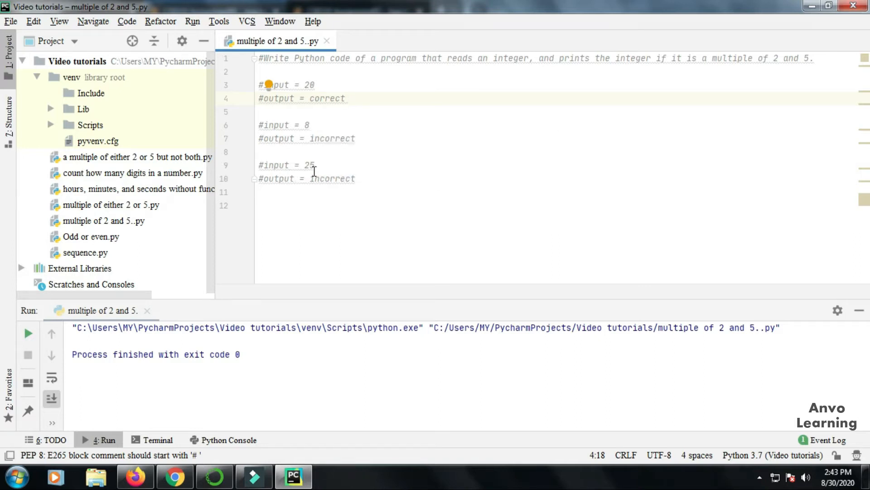
mouse_move(337, 190)
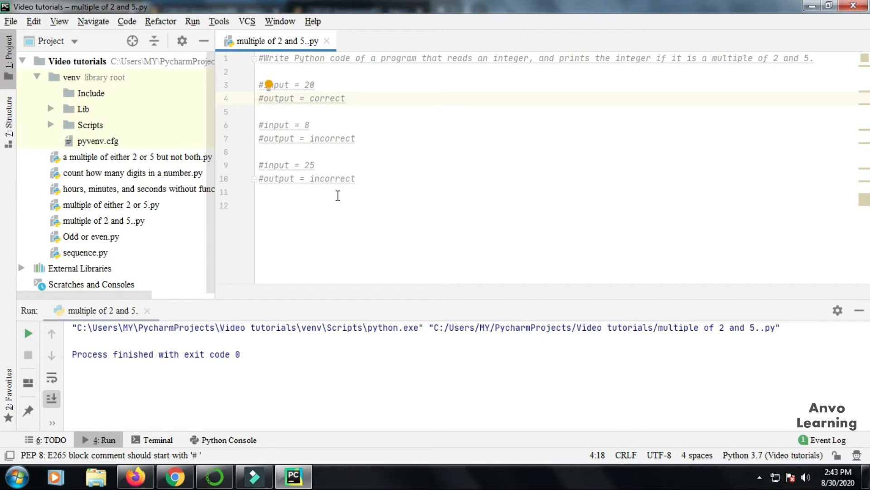
left_click(271, 205)
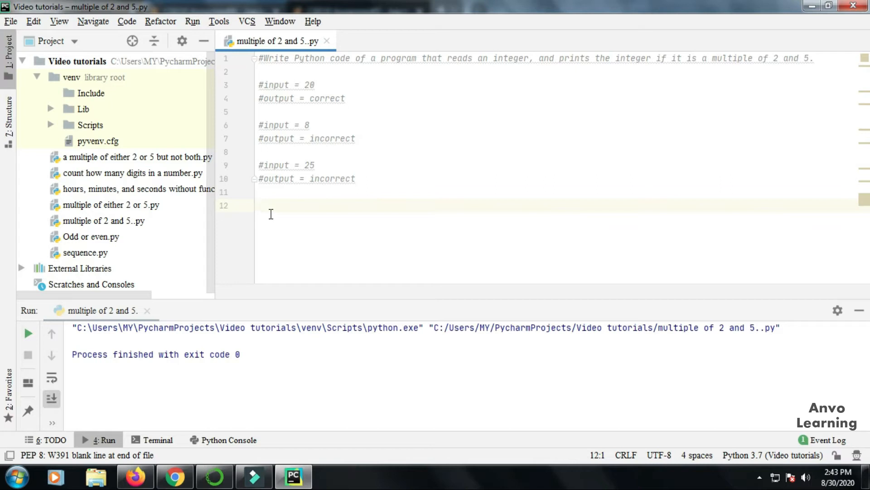
Step: Write num = int(input()) and an if num % 2 == 0 and num % 5 == 0 check printing Correct or Incorrect
type("num = _int(input(\"Enter the number =")
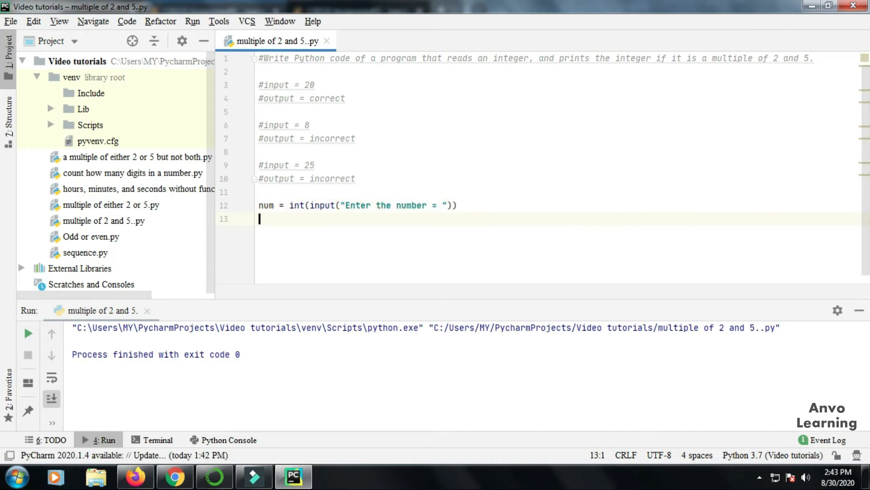
type("if ( num % 2 == 0 )")
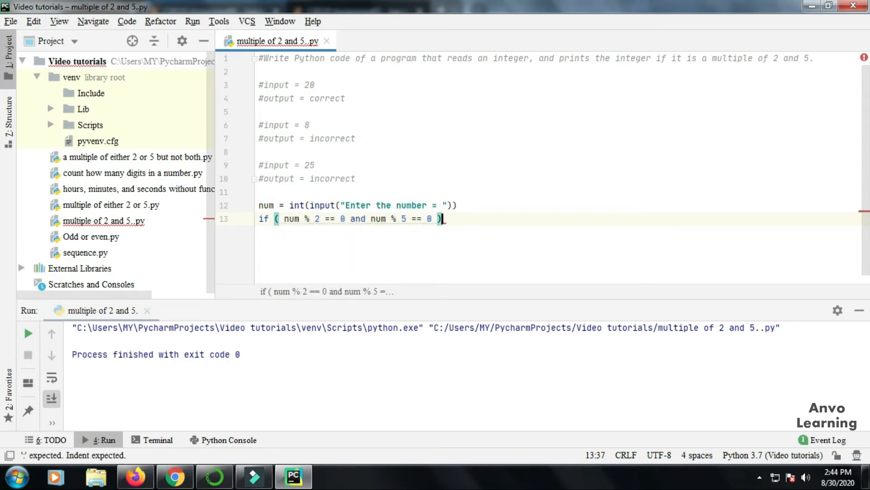
type(":")
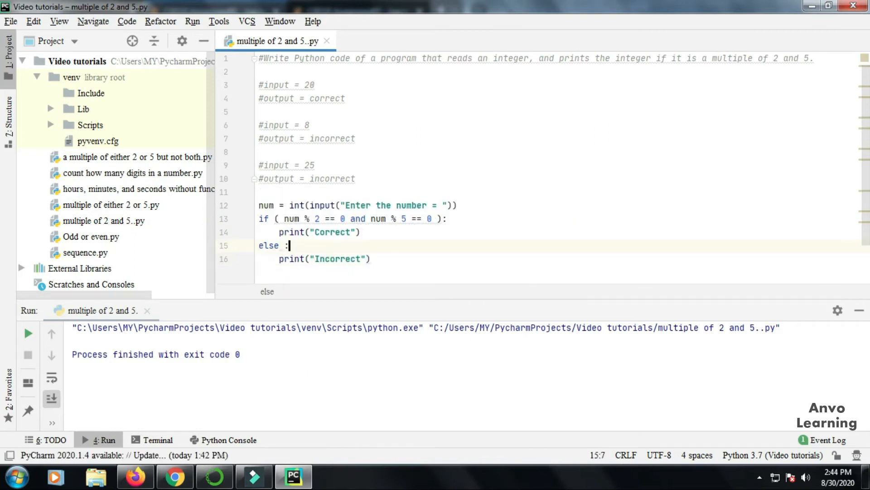
mouse_move(477, 229)
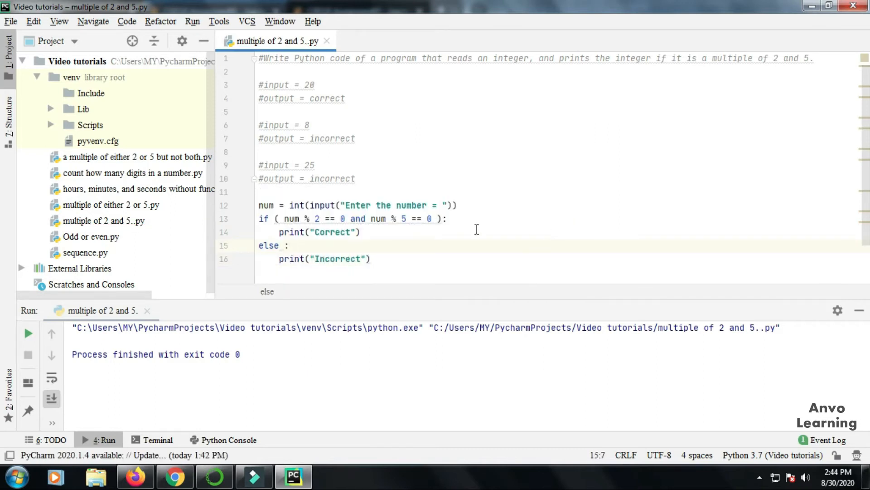
left_click(270, 218)
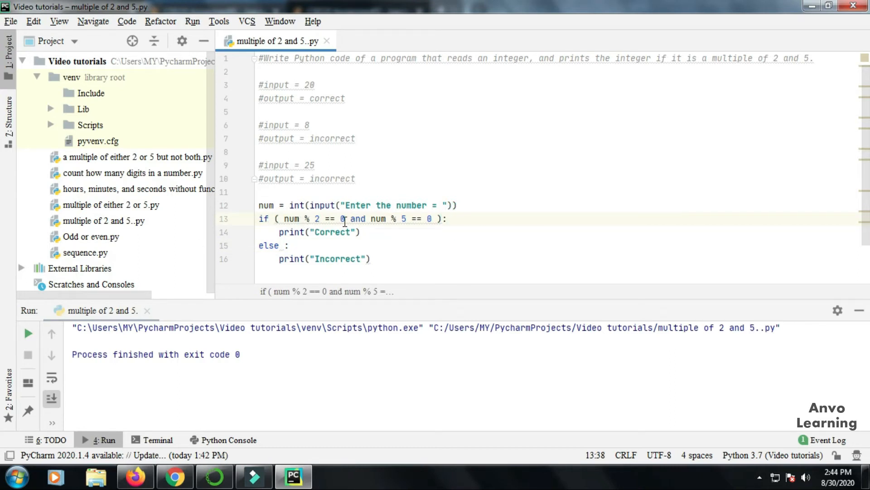
left_click(444, 218)
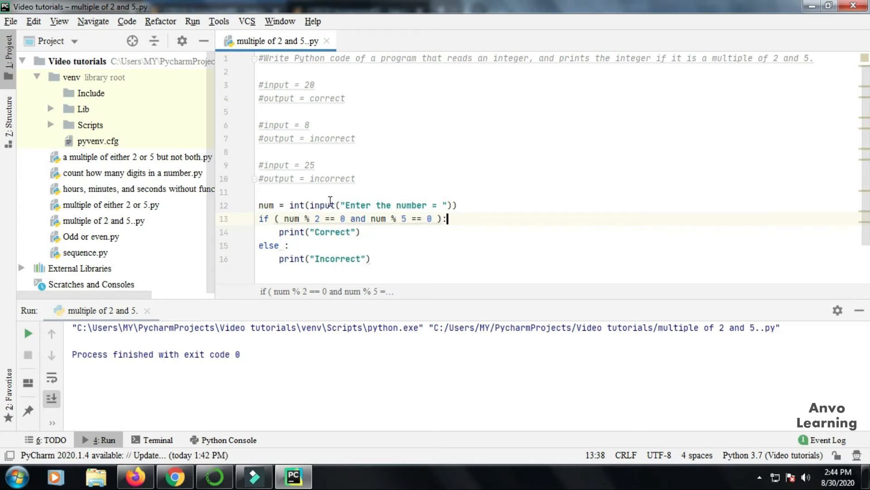
mouse_move(316, 223)
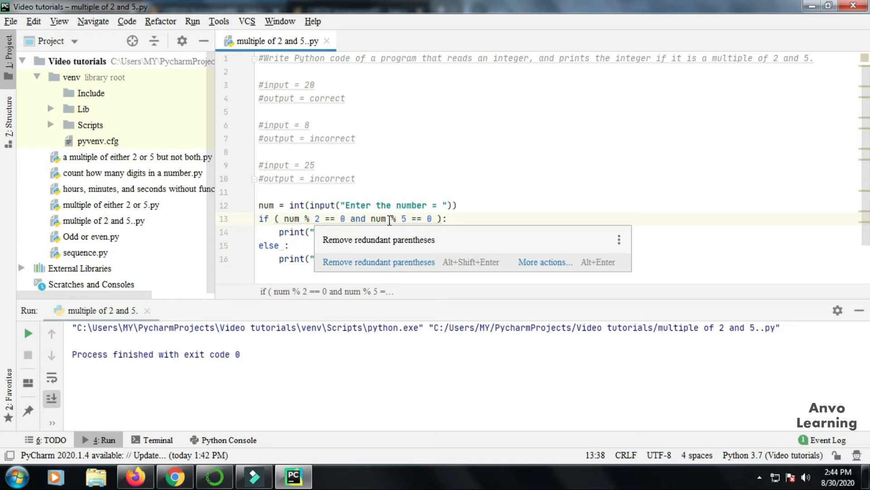
mouse_move(399, 234)
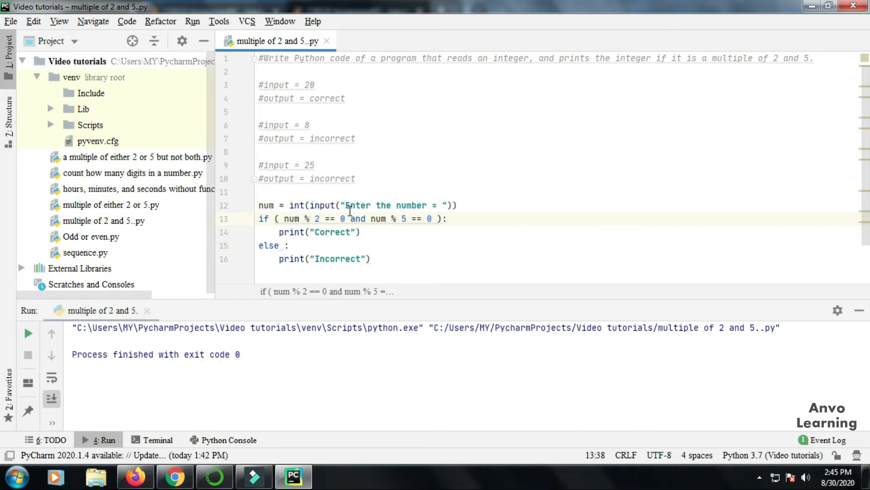
left_click(448, 218)
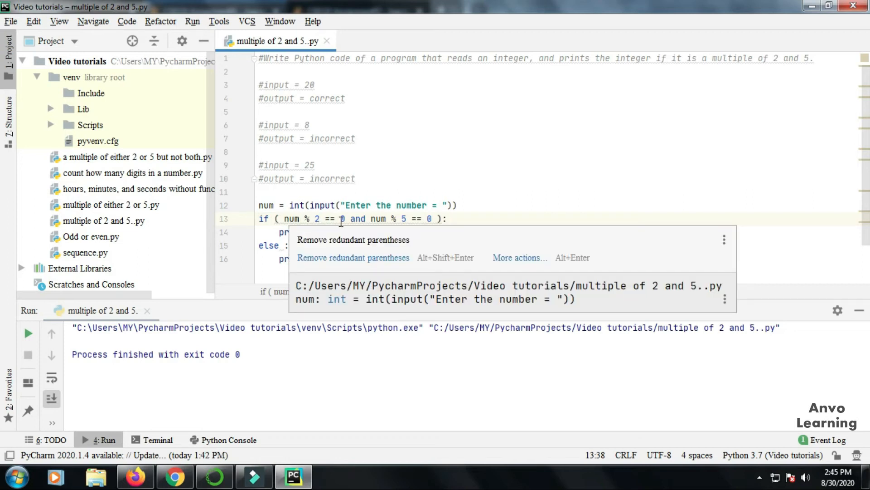
mouse_move(393, 224)
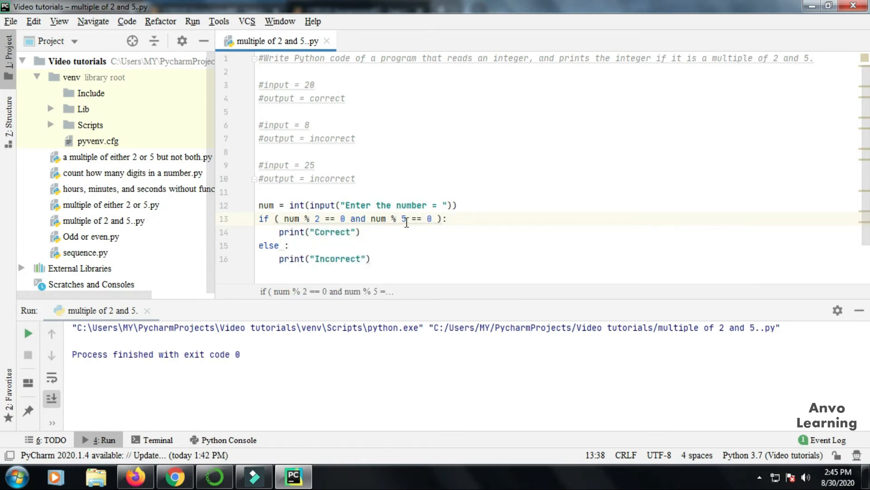
mouse_move(296, 179)
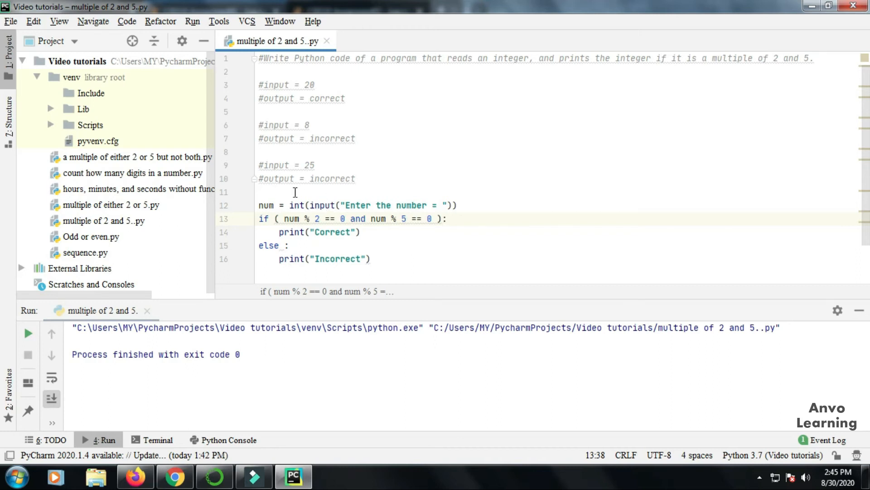
mouse_move(282, 253)
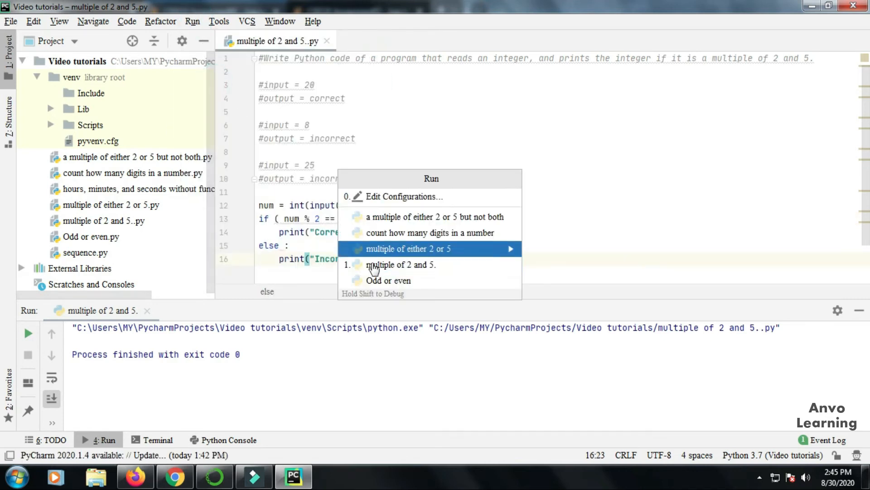
mouse_move(419, 265)
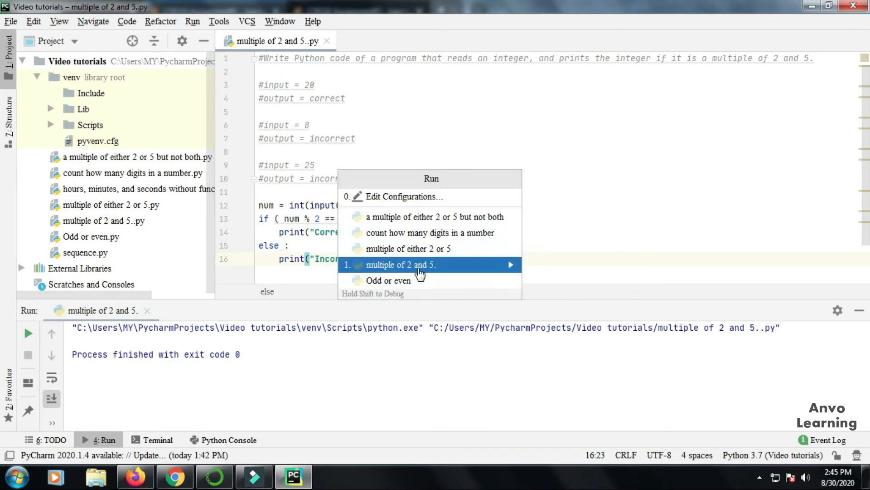
Step: Run 'multiple of 2 and 5' and enter 20 at the prompt, getting Correct
left_click(421, 261)
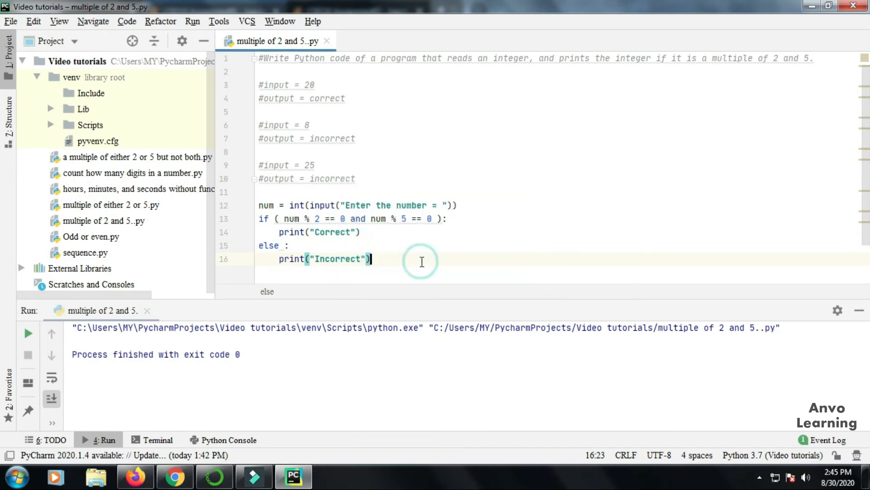
left_click(27, 334)
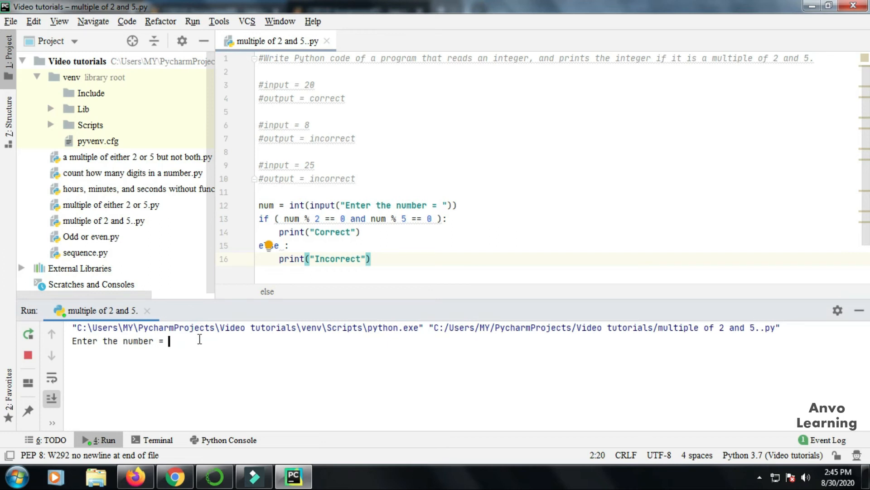
type("20")
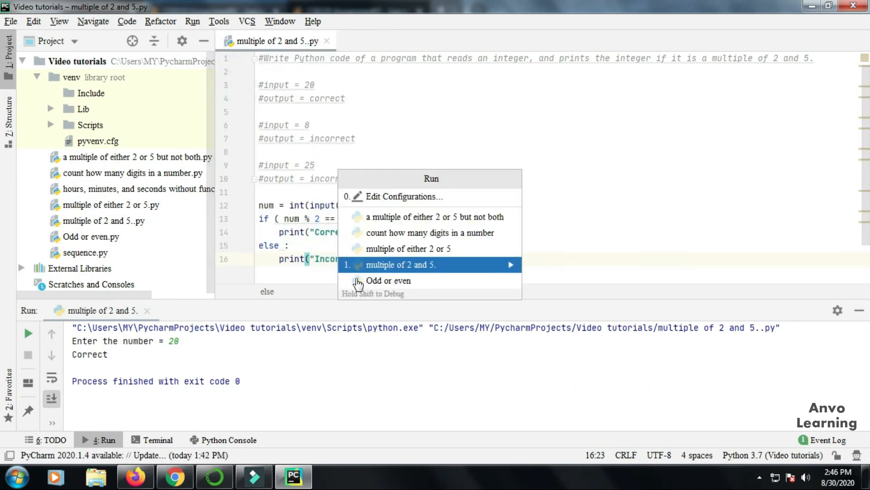
Step: Rerun the script with inputs 8 and 25, both printing Incorrect
left_click(401, 264)
type("8")
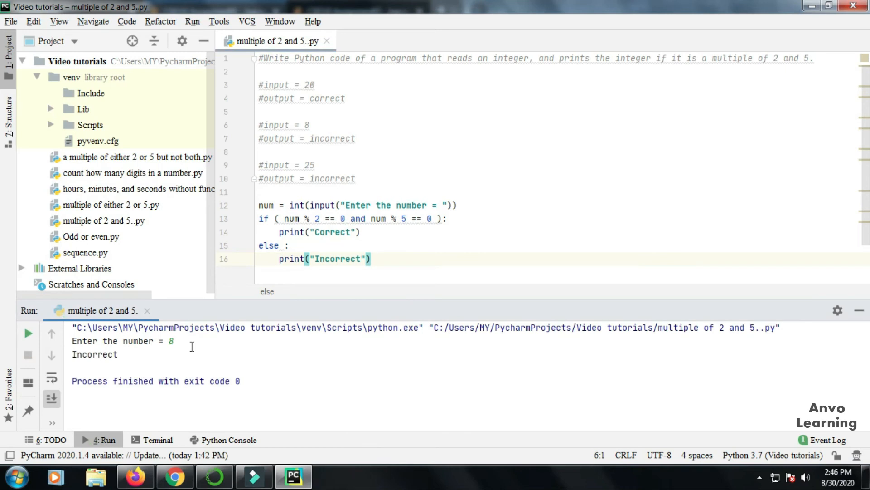
left_click(192, 21)
type("25")
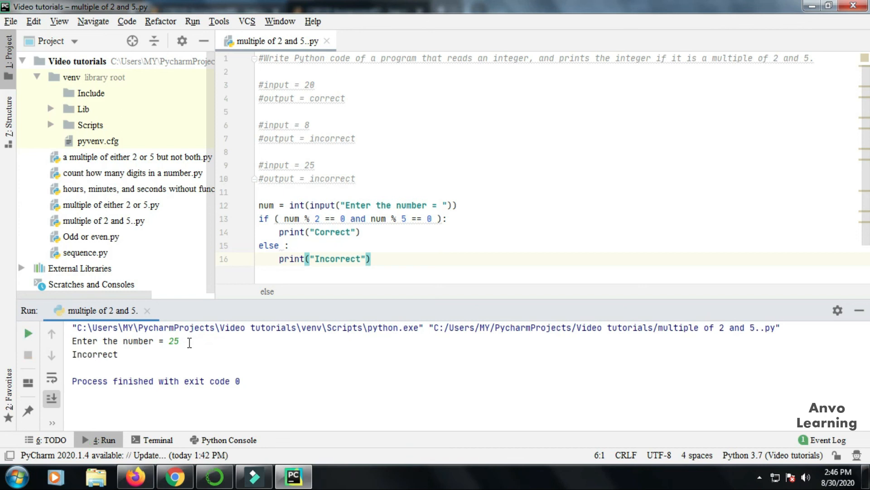
mouse_move(361, 220)
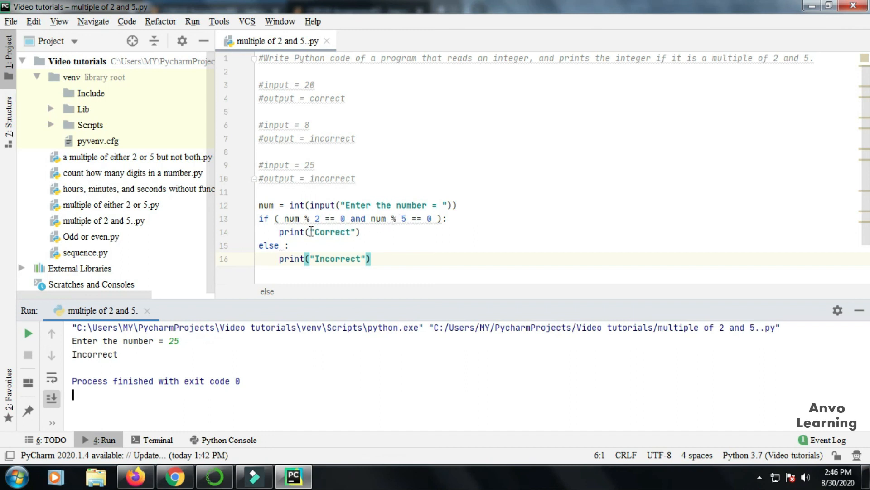
mouse_move(272, 251)
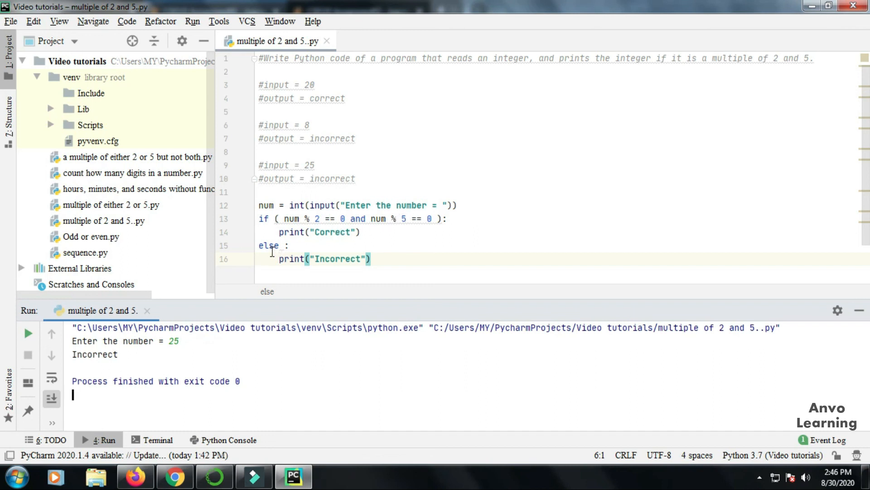
mouse_move(393, 265)
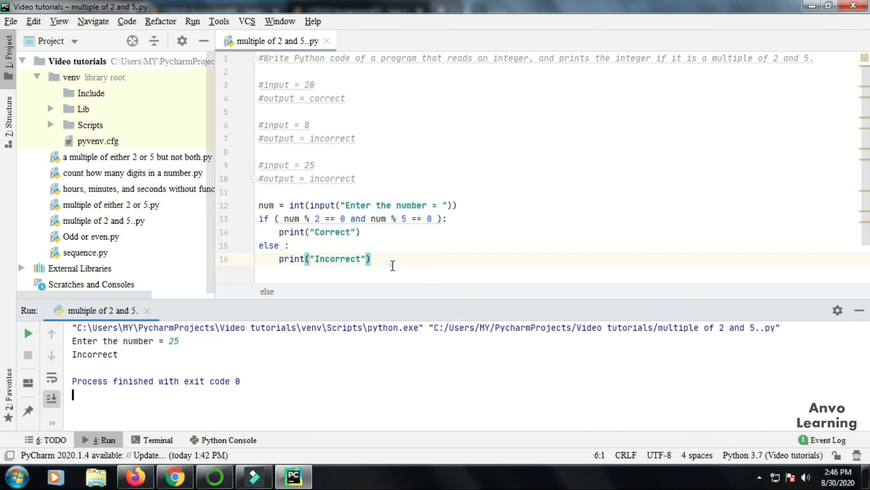
left_click(444, 218)
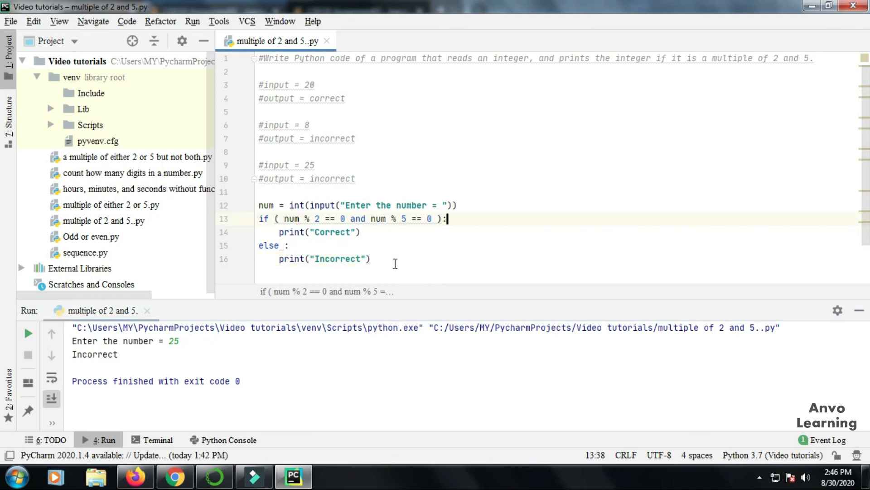
mouse_move(328, 232)
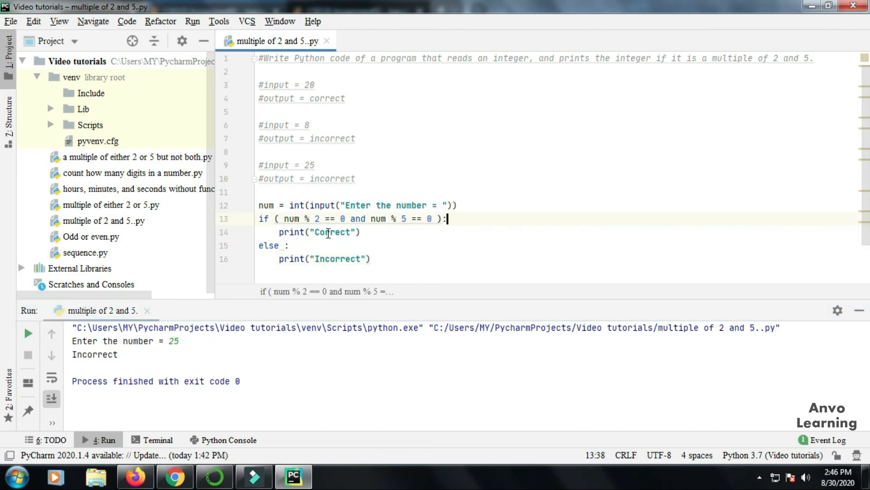